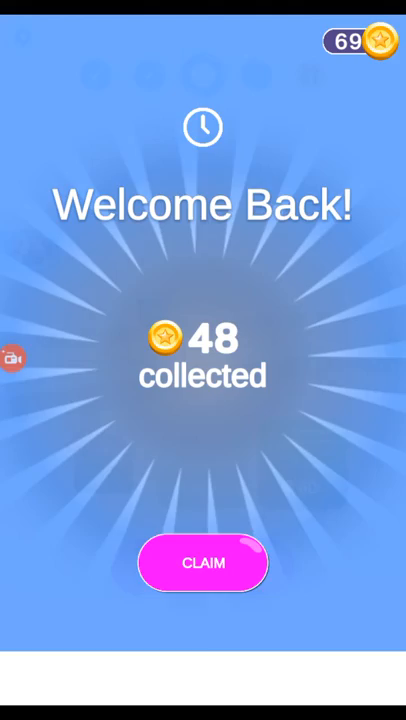
Step: Claim the 48 welcome-back coins to reach the Level 8 play screen
{"action": "left_click", "coordinate": [204, 564]}
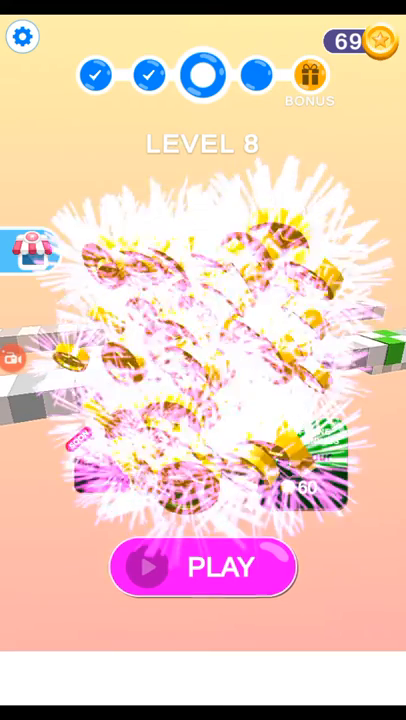